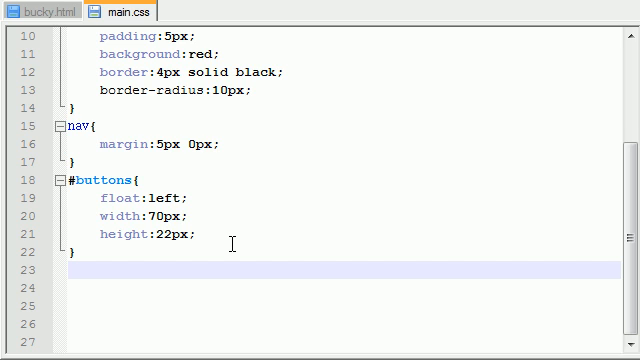
mouse_move(128, 244)
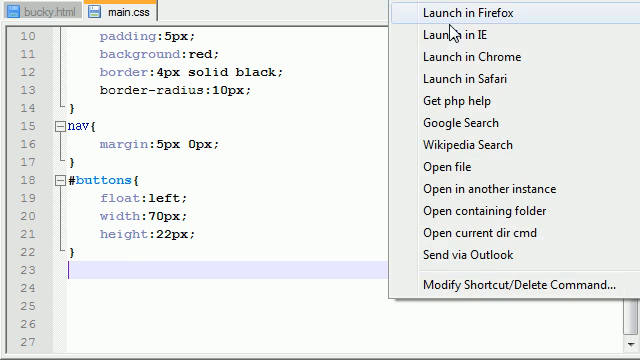
- After checking the defaultBar div in bucky.html, create an empty #defaultBar{ } rule in main.css
click(44, 12)
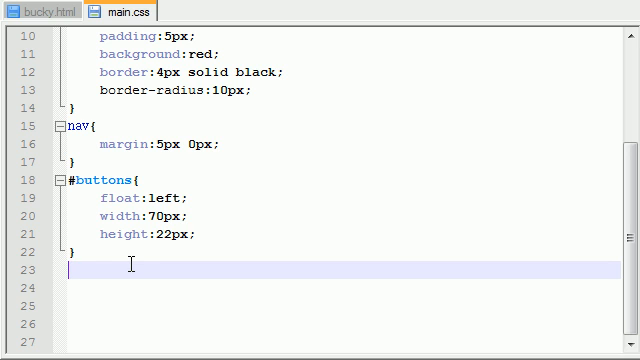
mouse_move(142, 144)
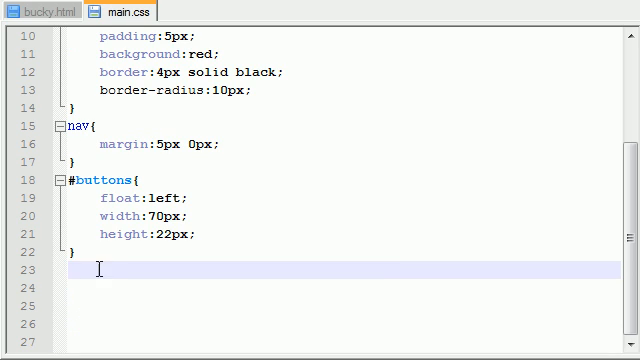
click(48, 12)
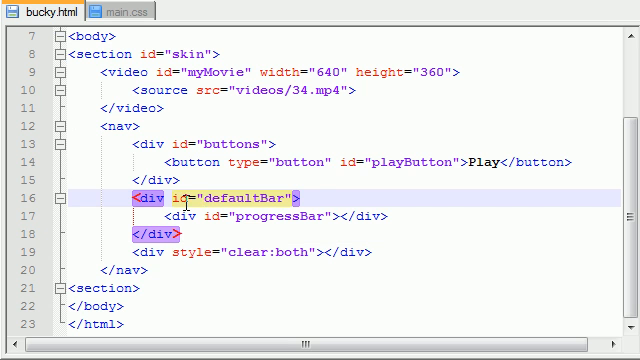
click(130, 8)
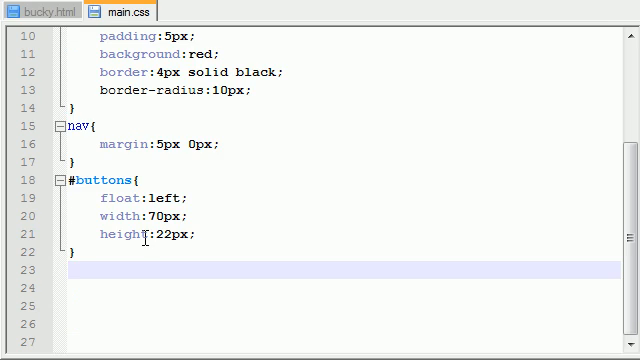
mouse_move(266, 296)
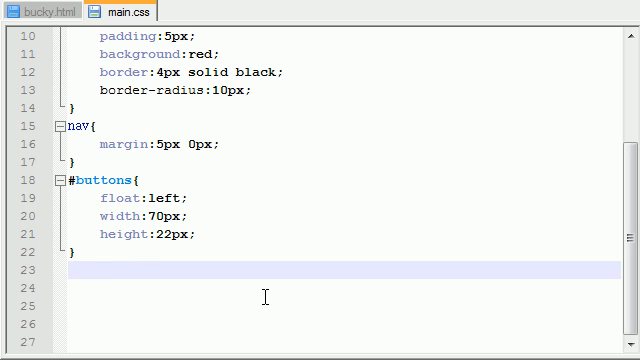
text(#default)
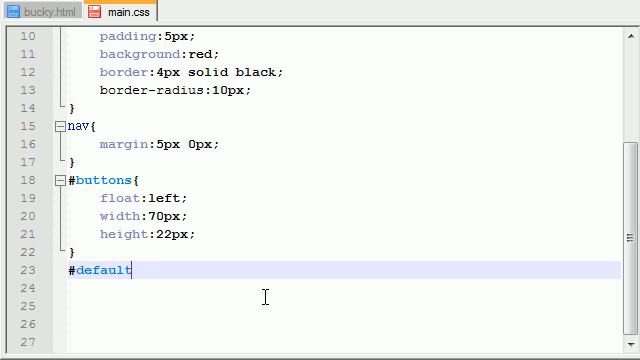
text(Bar{ })
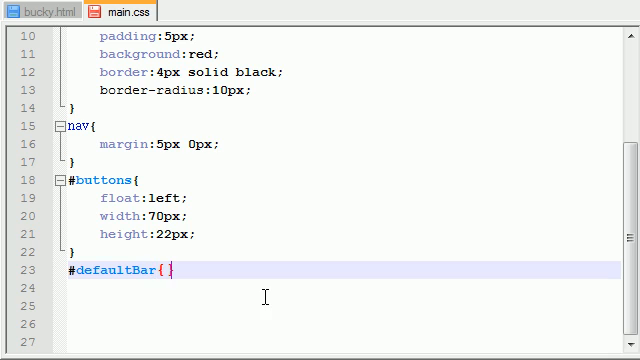
key(enter)
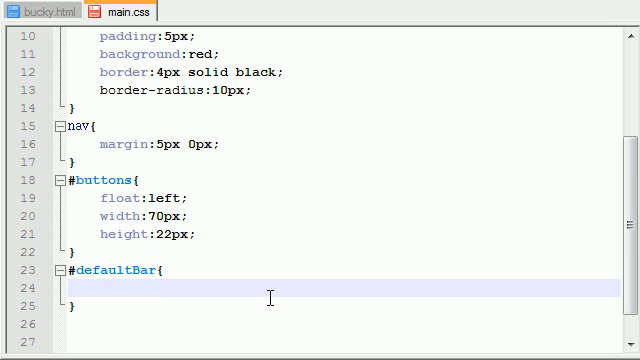
mouse_move(268, 296)
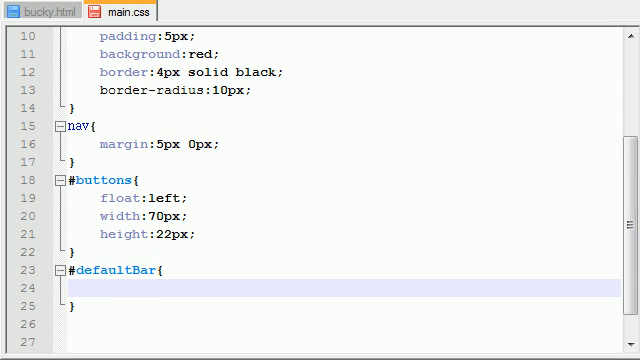
- Add position:relative; inside the new #defaultBar rule
click(100, 288)
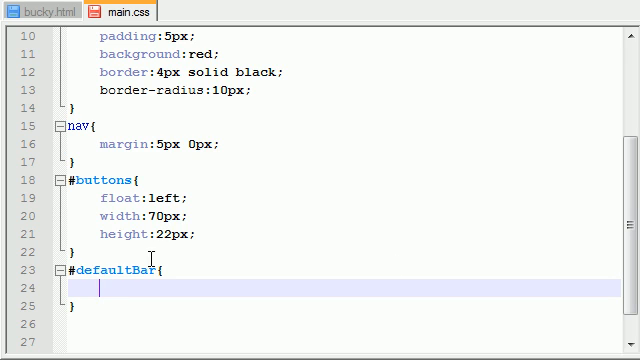
mouse_move(270, 228)
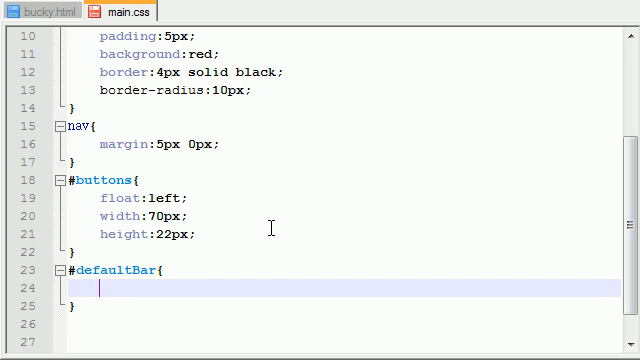
text(position)
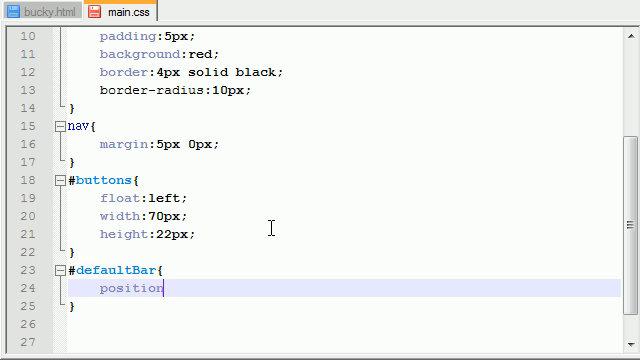
text(:re)
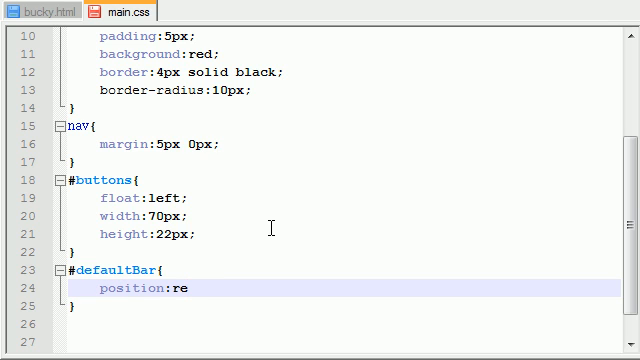
text(lative;)
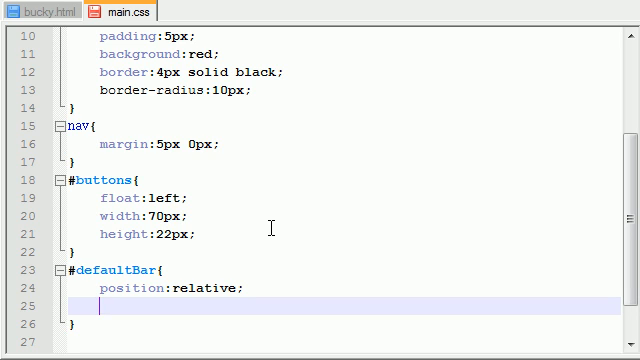
scroll(down, 3)
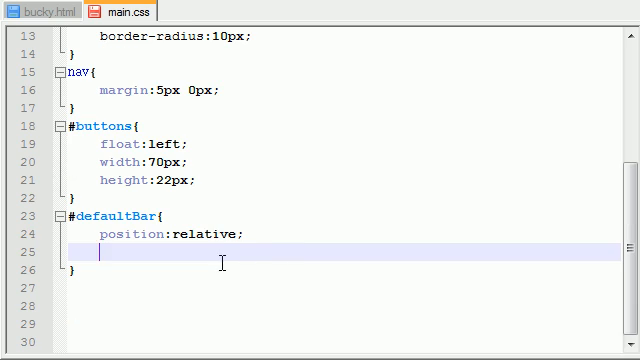
double_click(200, 234)
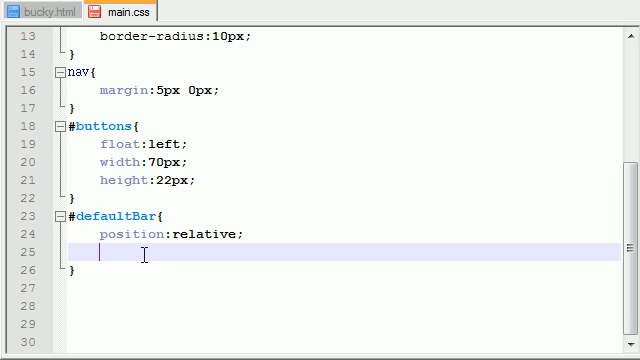
mouse_move(322, 172)
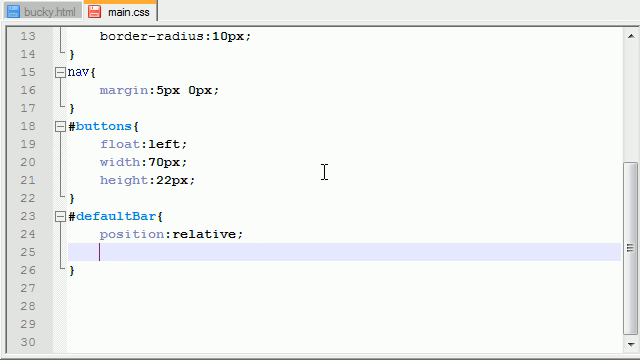
- Add float:left and width:600px; to the #defaultBar rule
text(float)
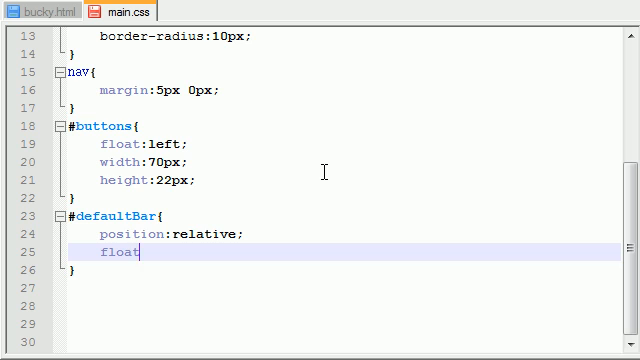
text(:left;)
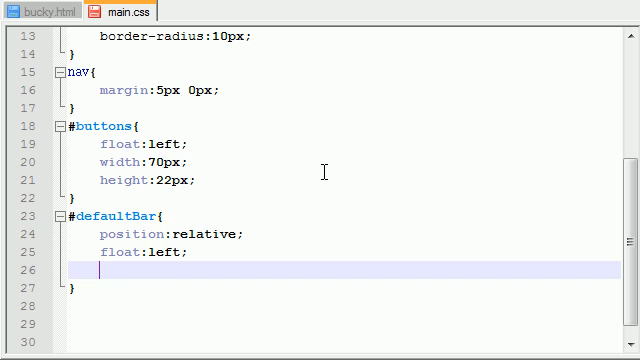
text(width:60)
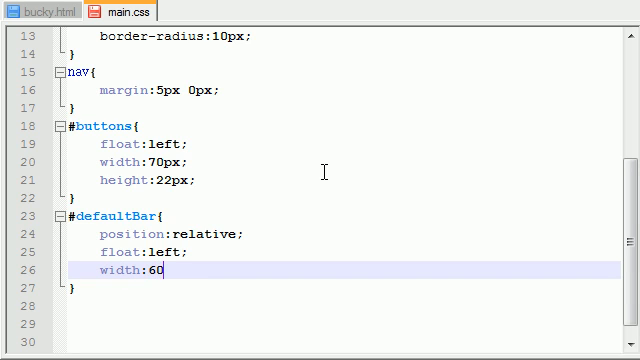
text(0px;)
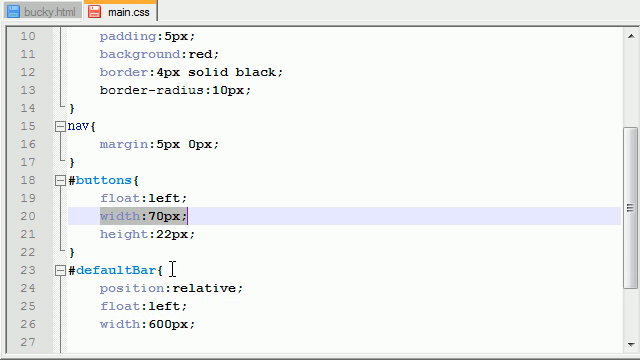
scroll(up, 3)
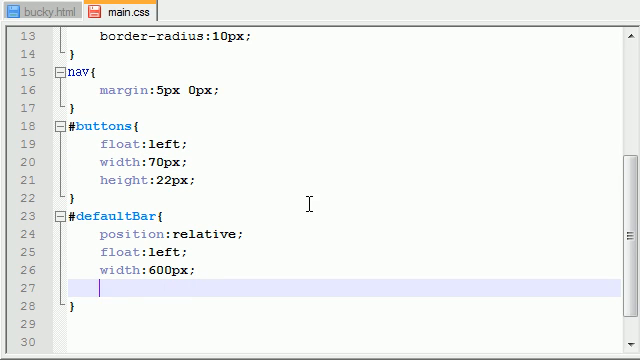
mouse_move(298, 204)
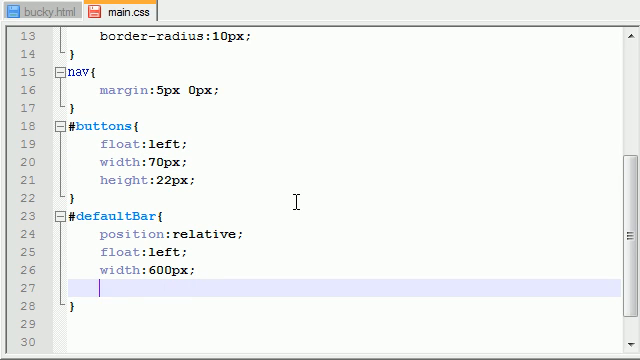
mouse_move(186, 188)
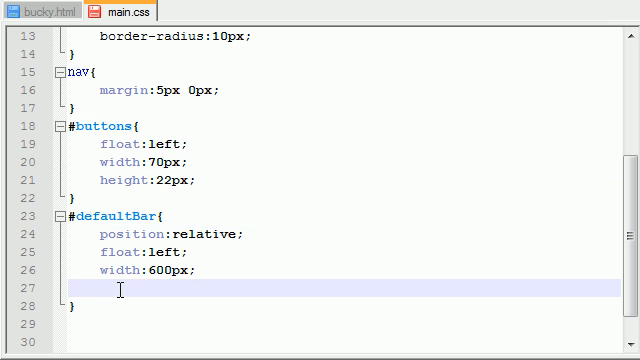
- Add a 16px height and 4px padding to #defaultBar
text(height:0px;)
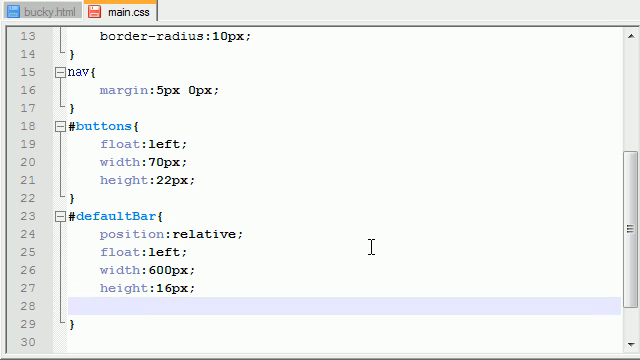
text(padding:)
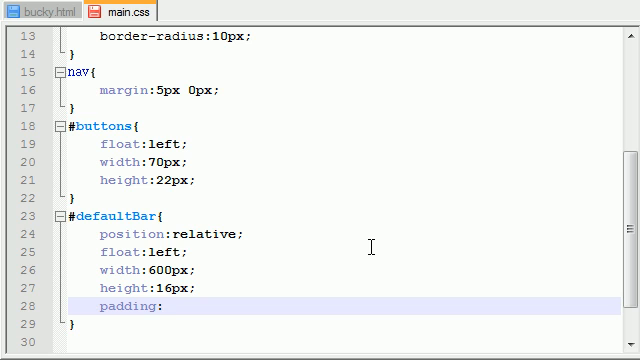
text(4px;)
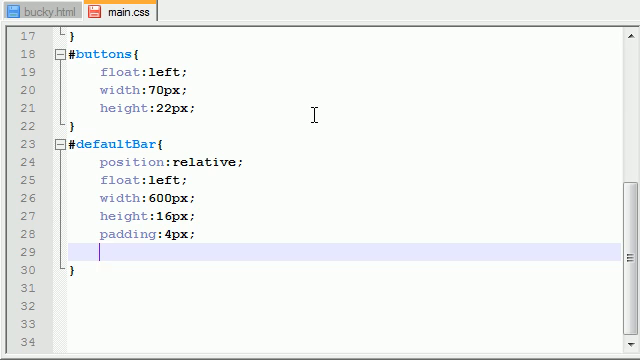
- Add a 2px solid black border and a yellow background to #defaultBar
text(border:)
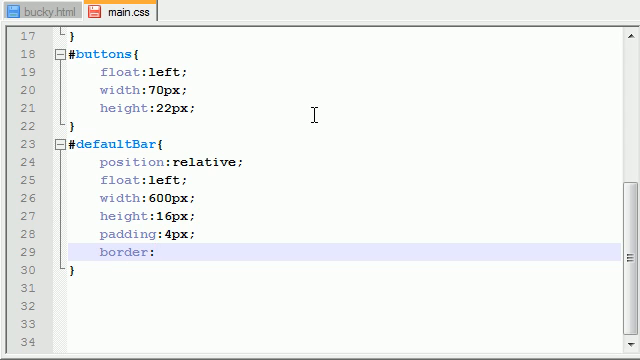
text(2p)
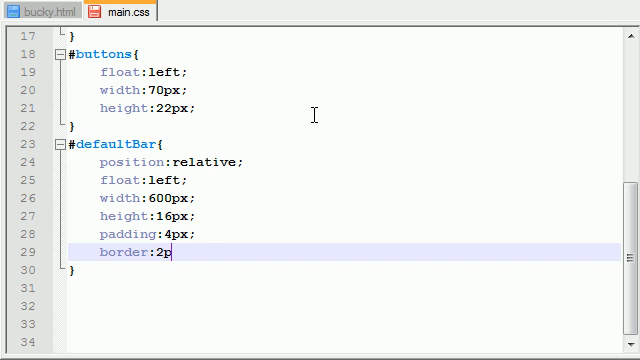
text(x solid black;)
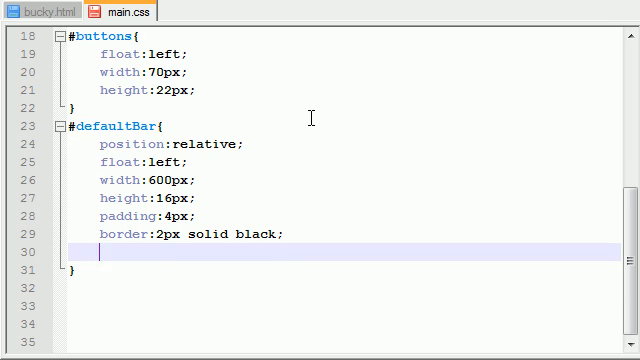
text(bac)
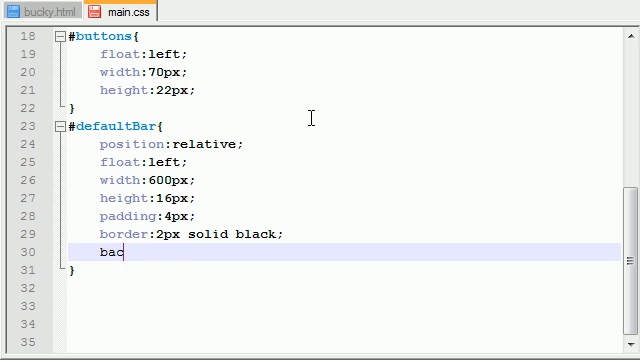
text(kground:y)
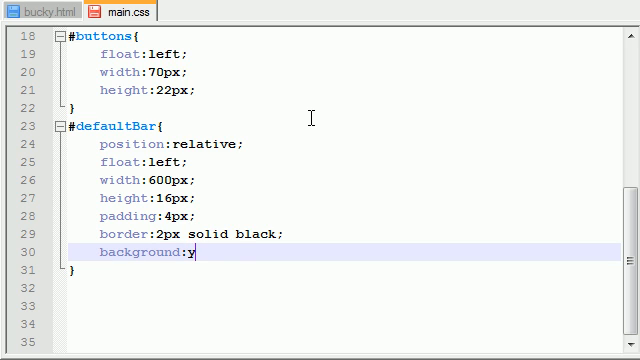
text(ellow;)
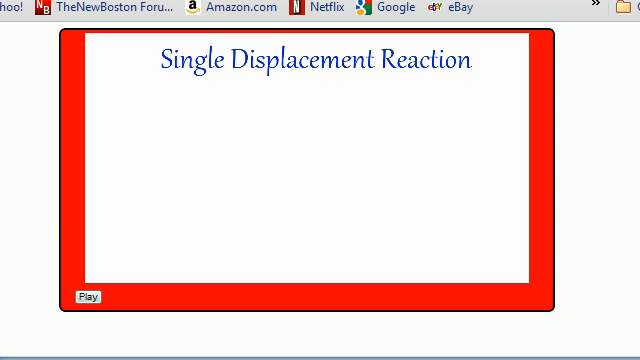
- Reload the page in Firefox and view the yellow black-bordered bar beside Play
click(84, 296)
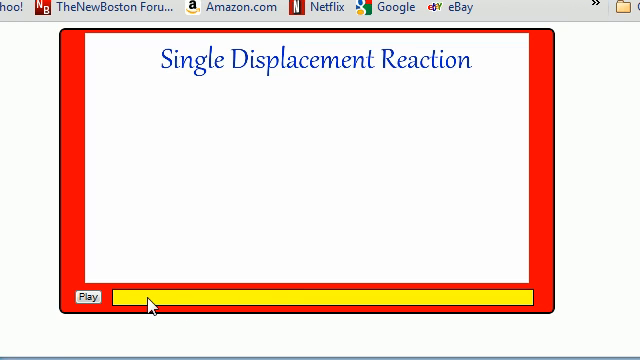
mouse_move(188, 308)
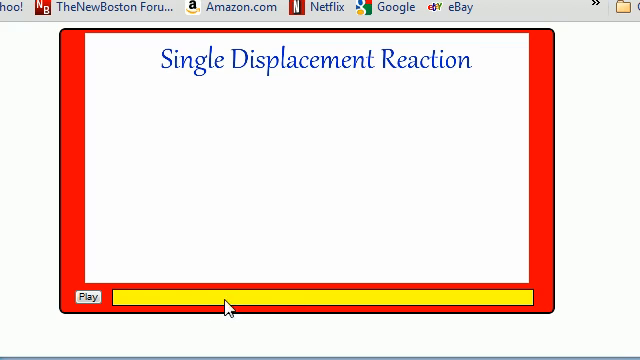
mouse_move(196, 304)
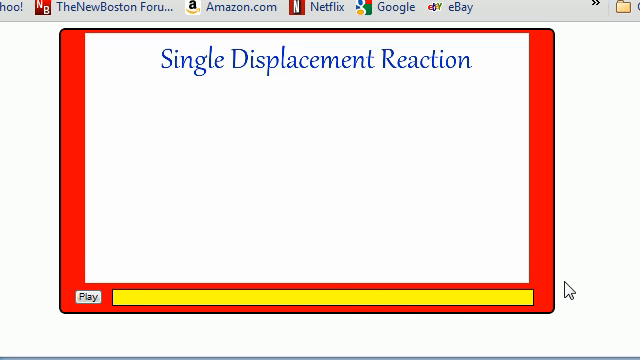
mouse_move(412, 318)
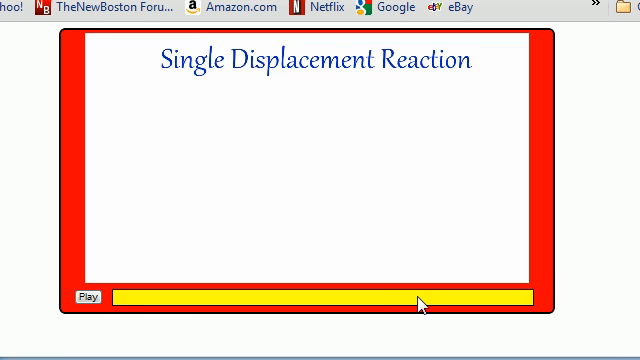
mouse_move(448, 312)
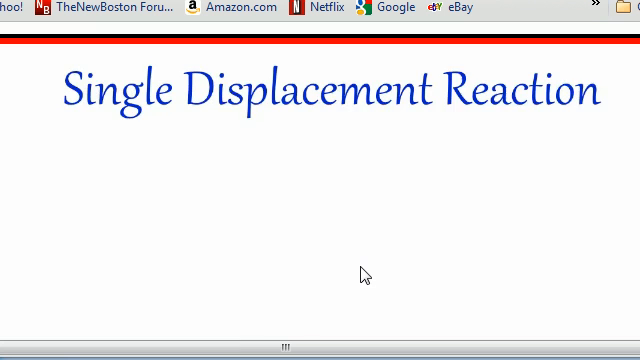
scroll(down, 3)
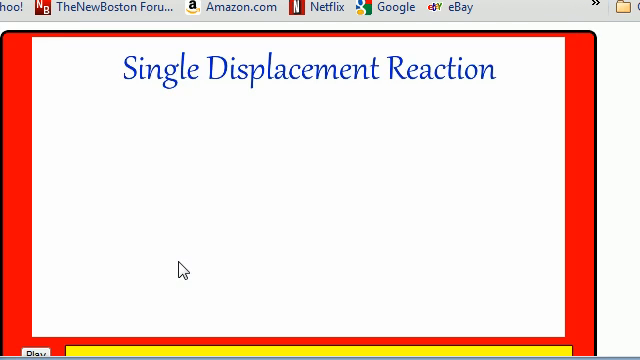
scroll(down, 3)
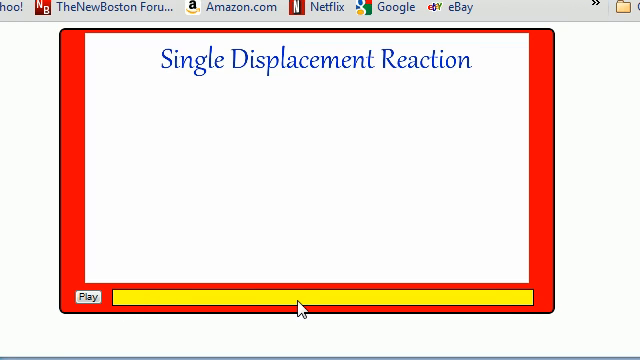
mouse_move(256, 308)
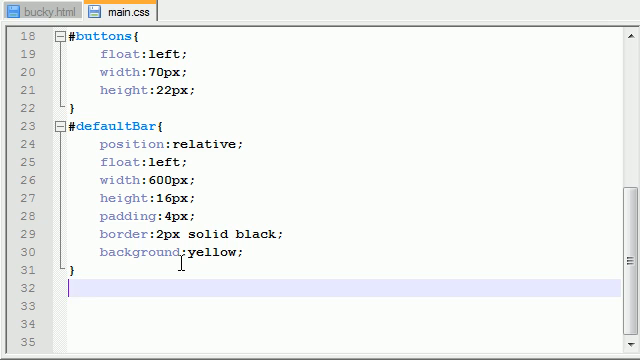
click(44, 12)
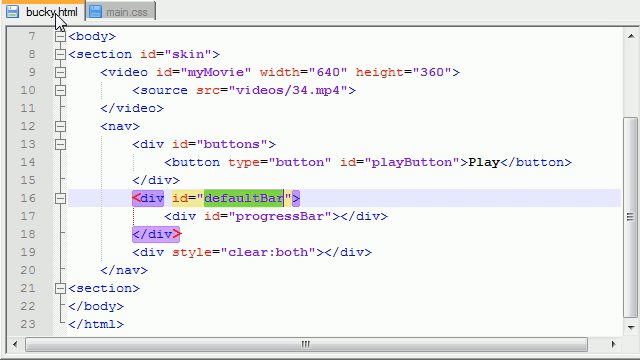
click(276, 212)
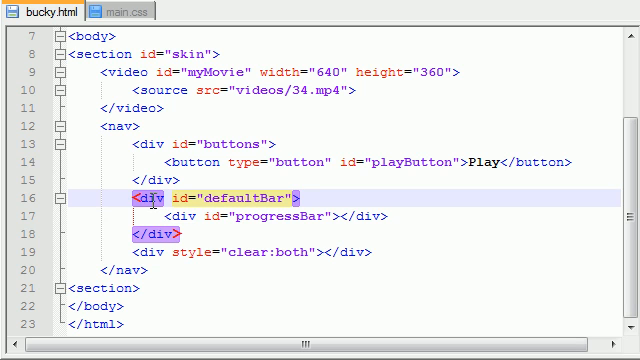
click(120, 8)
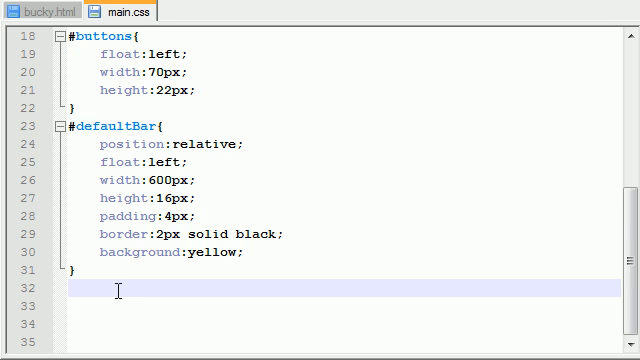
- Start a #progressBar rule with its selector and opening brace in main.css
text(#prog)
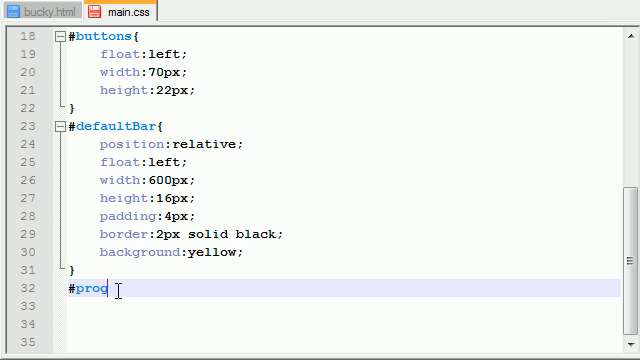
text(ressBar)
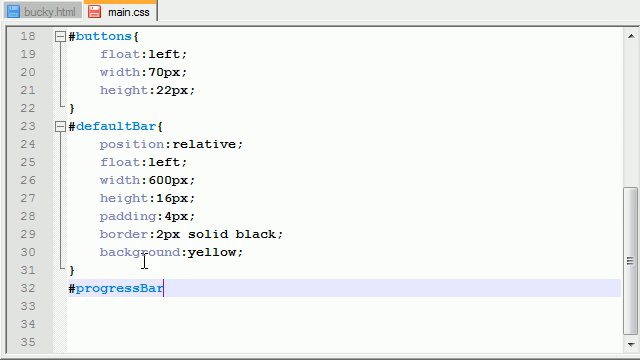
click(44, 12)
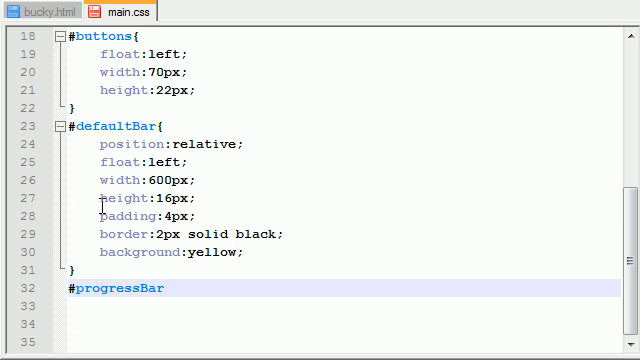
click(168, 288)
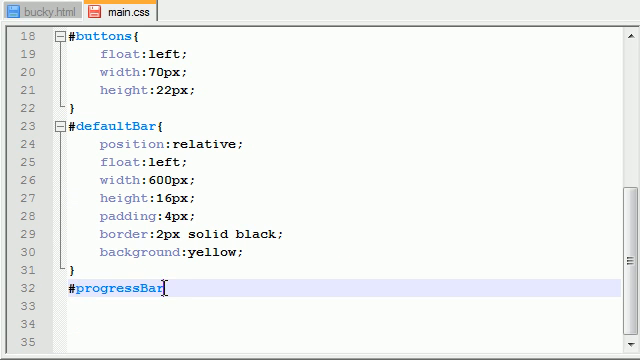
text({)
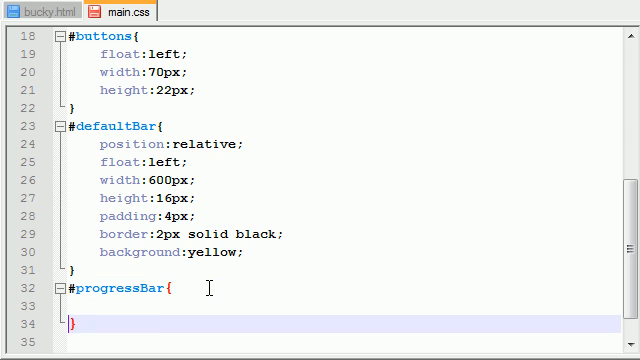
- Give #progressBar position:absolute; and width:0px;
scroll(down, 3)
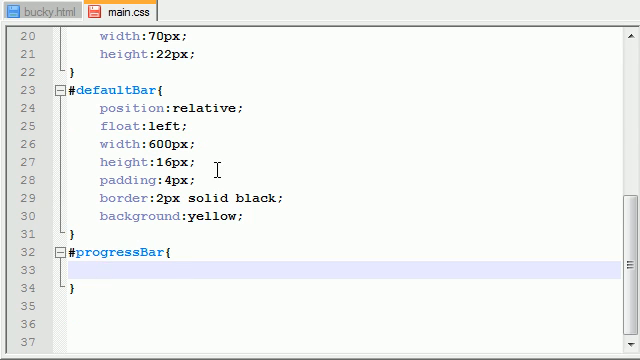
text(posi)
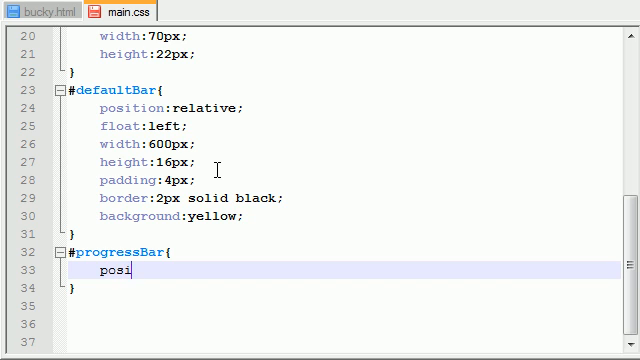
text(tion)
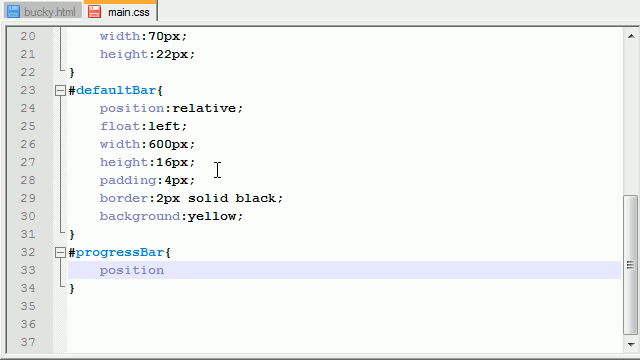
text(:absol)
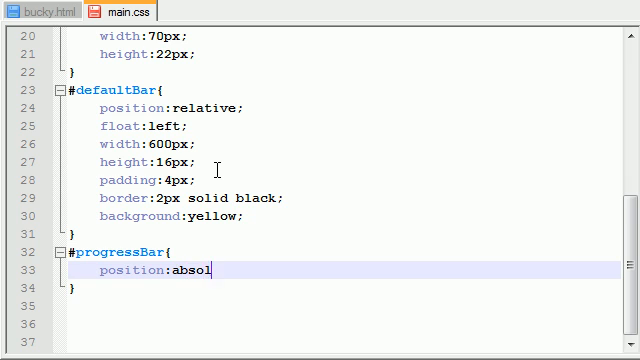
text(ute;)
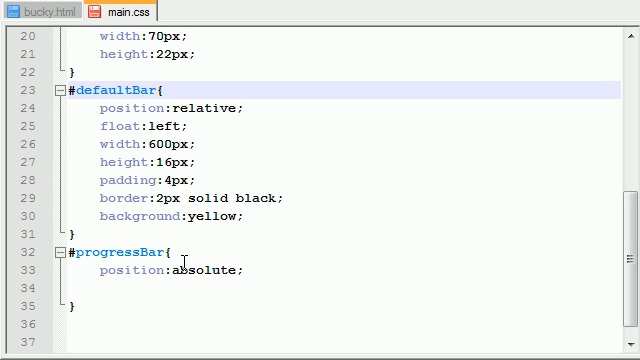
mouse_move(188, 272)
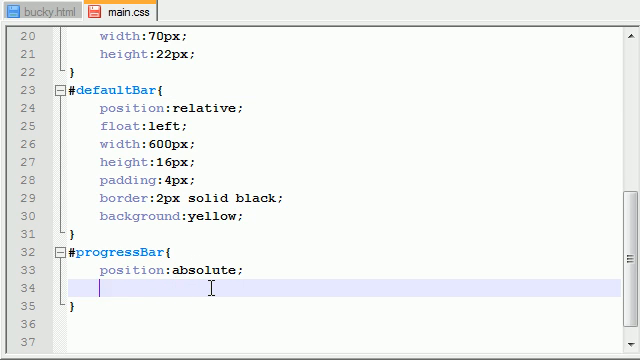
text(width:)
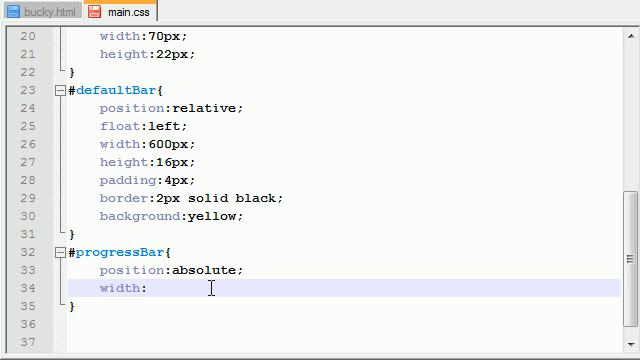
text(0px;)
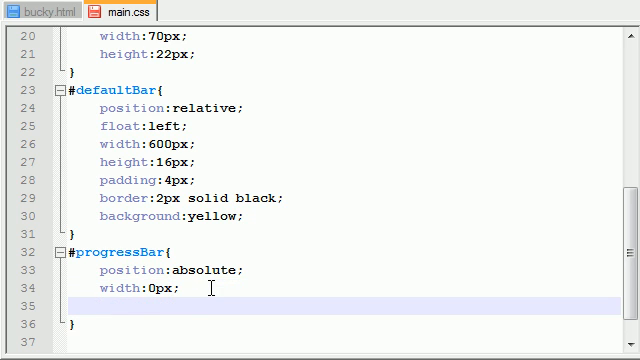
scroll(down, 3)
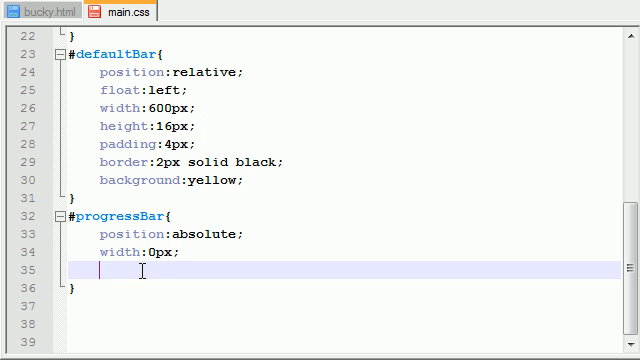
click(144, 252)
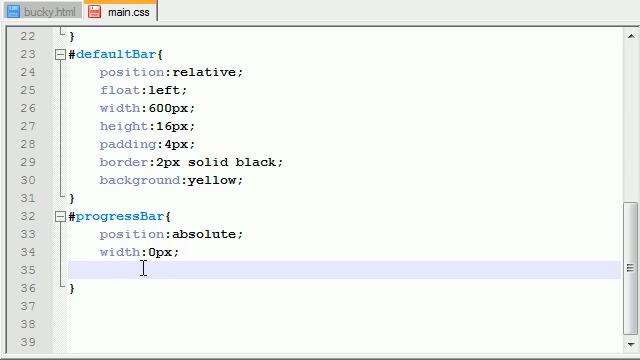
- Give #progressBar height:16px and background blue, and temporarily set its width to 250px
text(height)
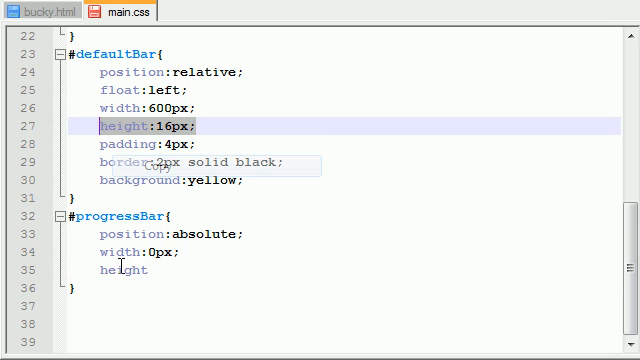
text(:16px;)
text(background:yellow;)
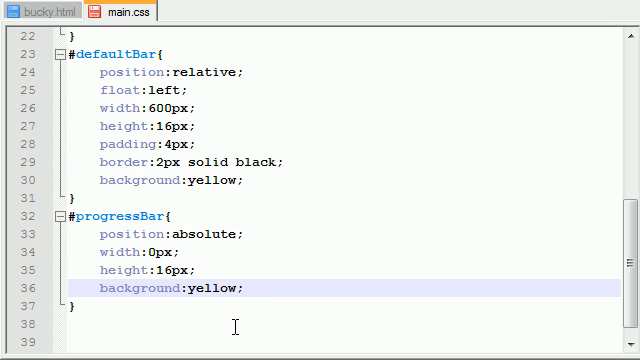
text(blu)
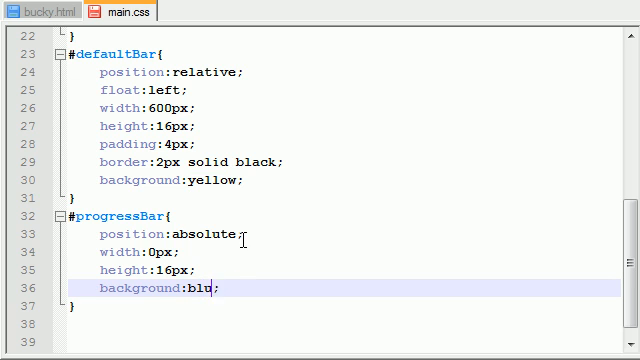
text(e)
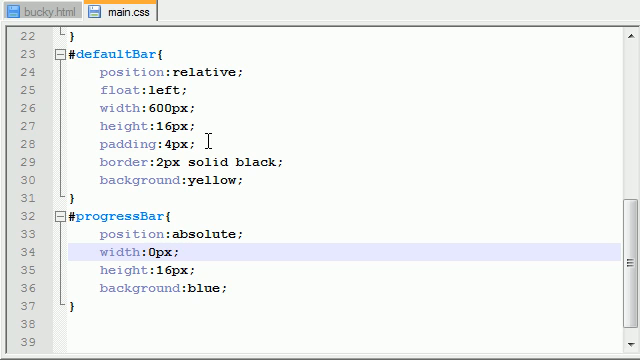
text(250)
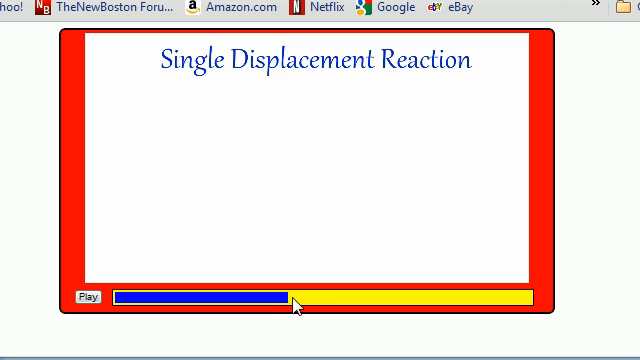
mouse_move(476, 304)
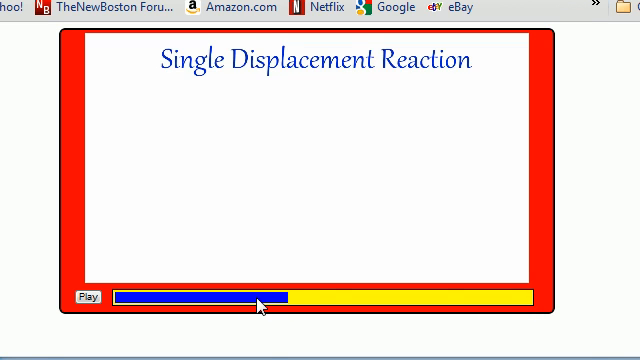
- Scroll the Chrome page to view the blue progress bar inside the yellow bar
scroll(down, 3)
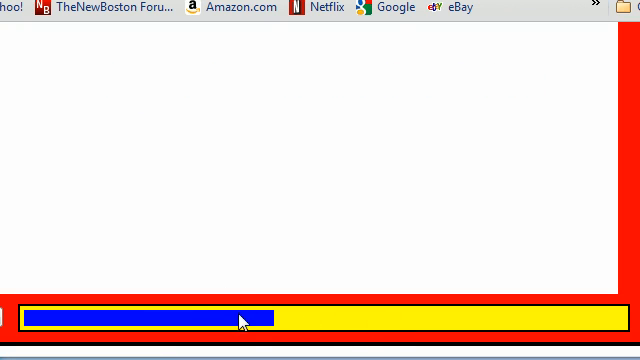
mouse_move(270, 320)
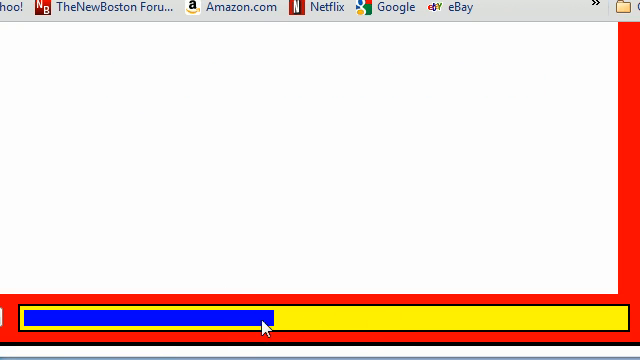
mouse_move(104, 332)
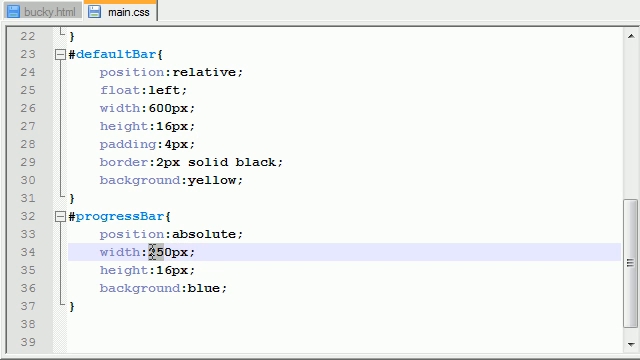
- Set the #progressBar width back to 0px
text(0)
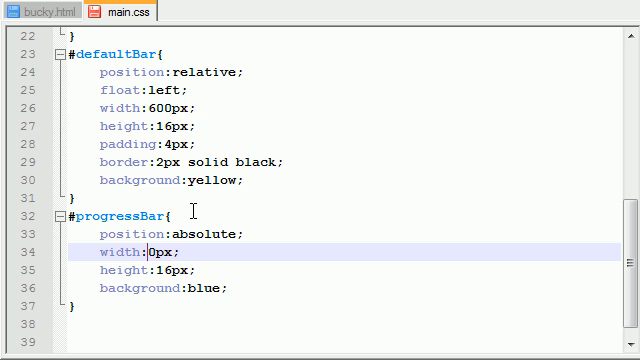